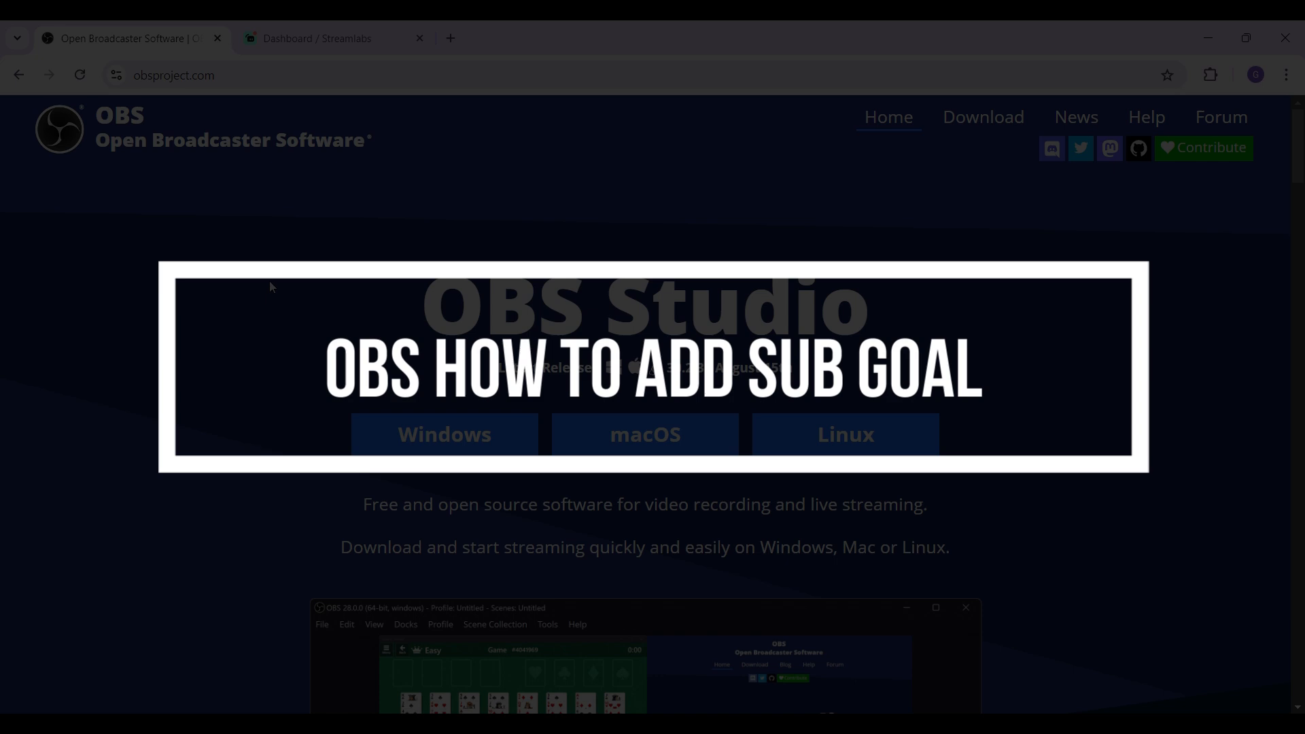
Switch to the browser tab showing the Streamlabs creator dashboard.
{"action": "left_click", "coordinate": [333, 38]}
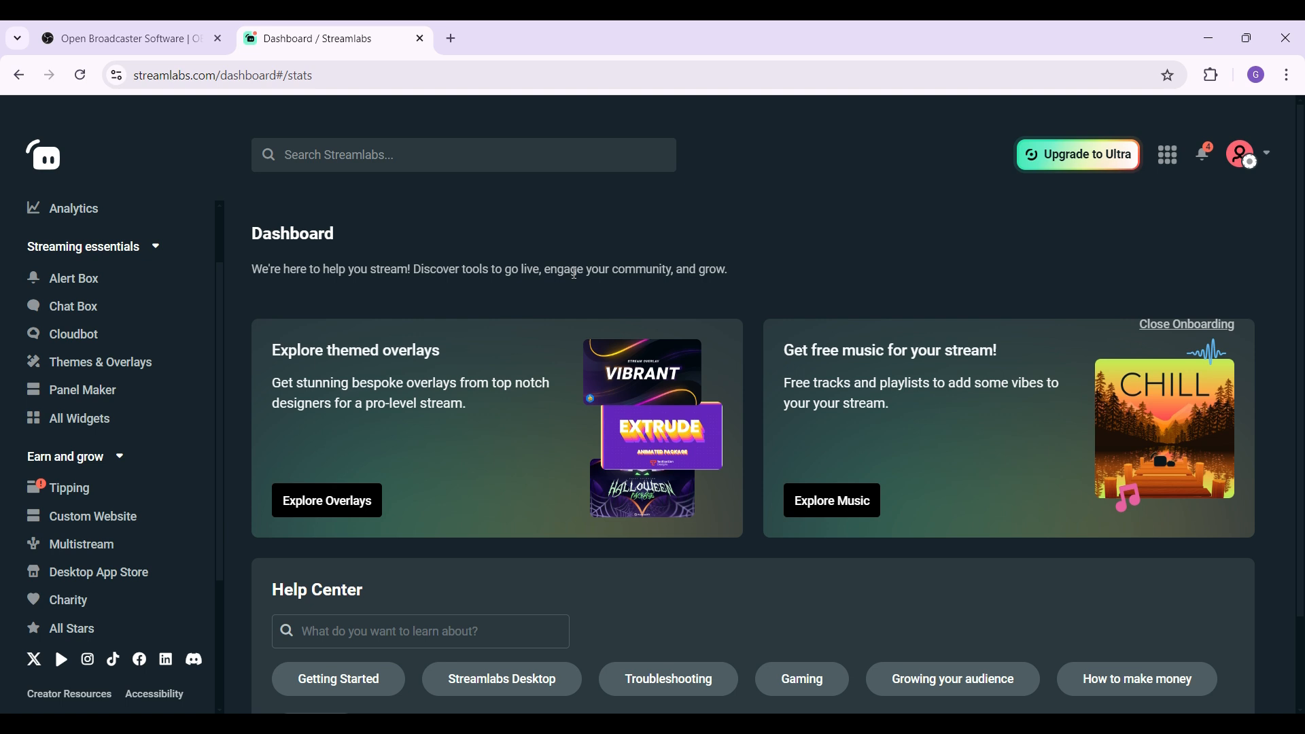
{"action": "mouse_move", "coordinate": [60, 252]}
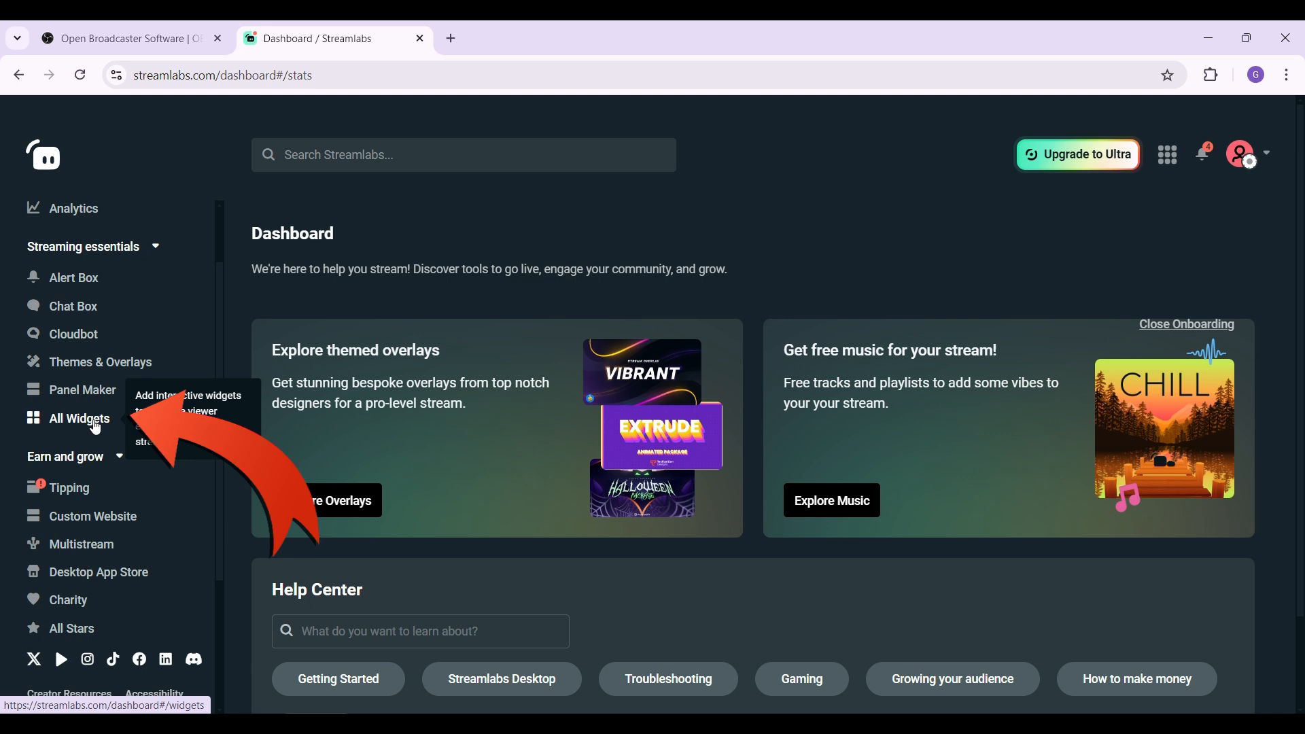
Open All Widgets and scroll the widget list down to Sub Goal.
{"action": "left_click", "coordinate": [78, 418]}
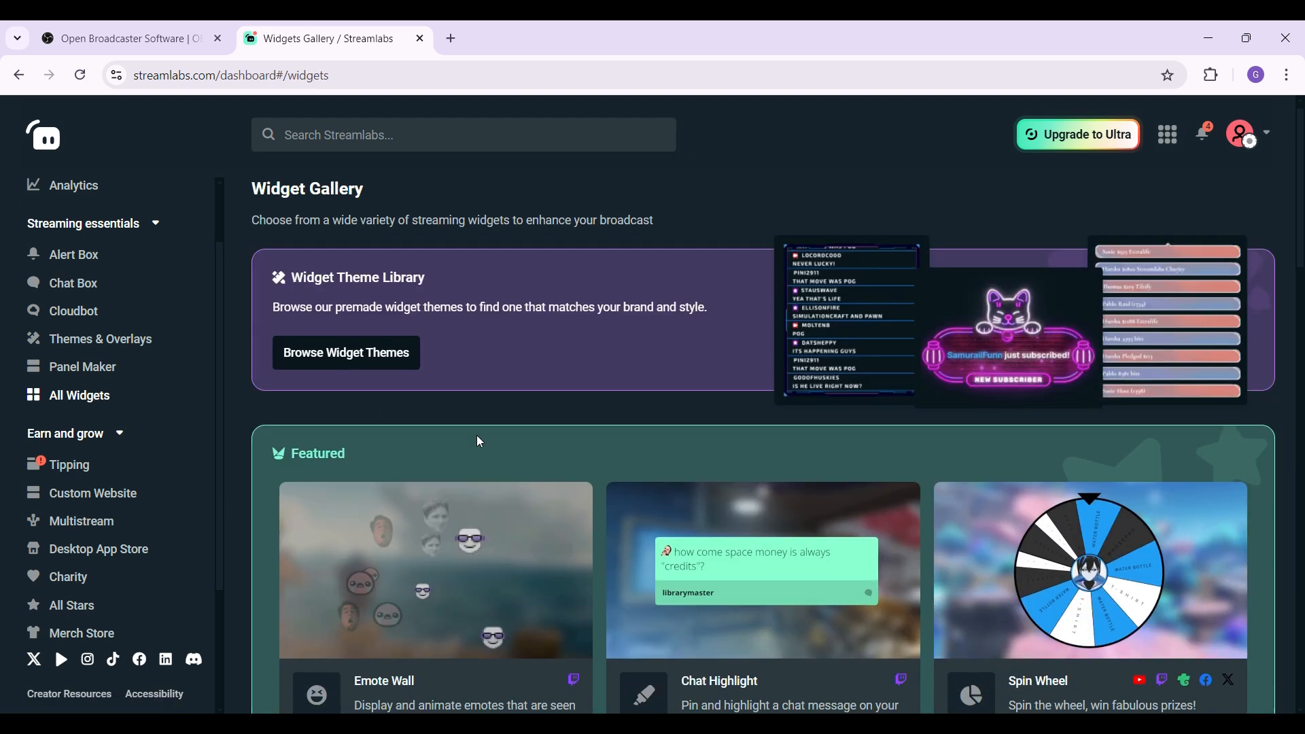
{"action": "scroll", "scroll_direction": "down", "scroll_amount": 3}
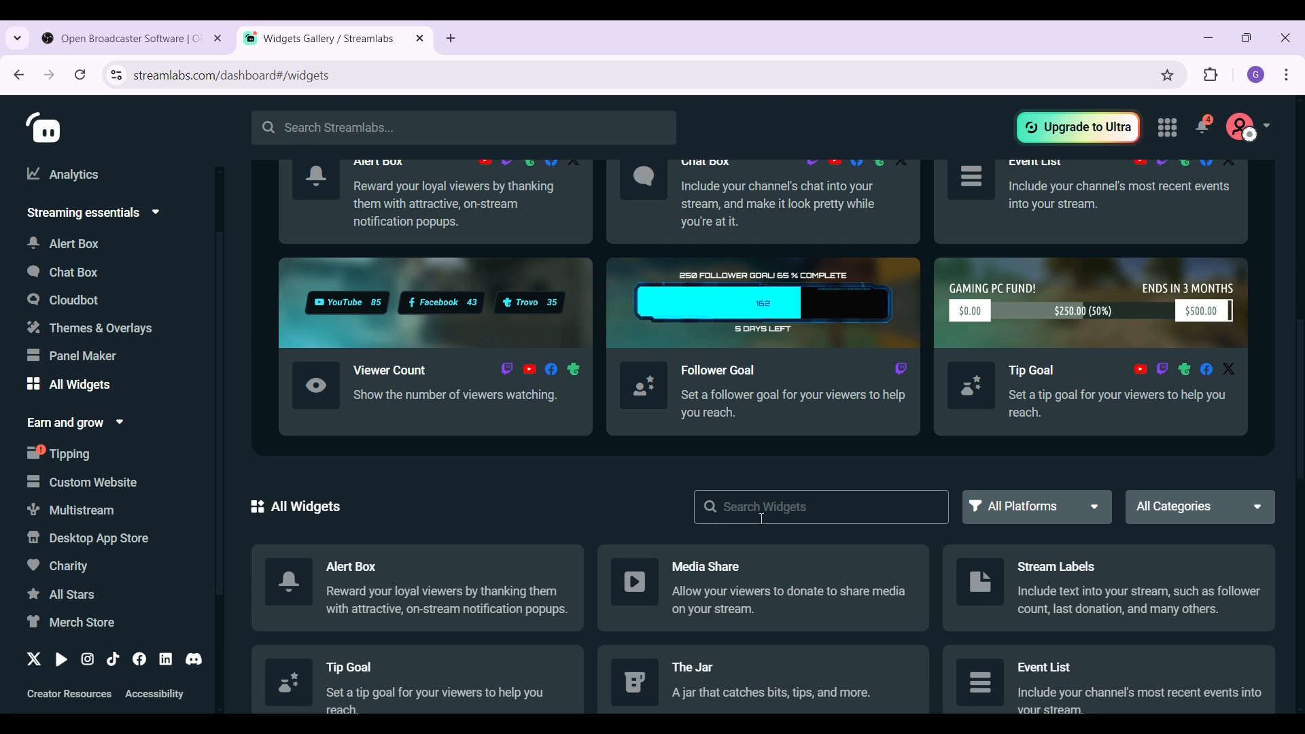
{"action": "scroll", "scroll_direction": "down", "scroll_amount": 3}
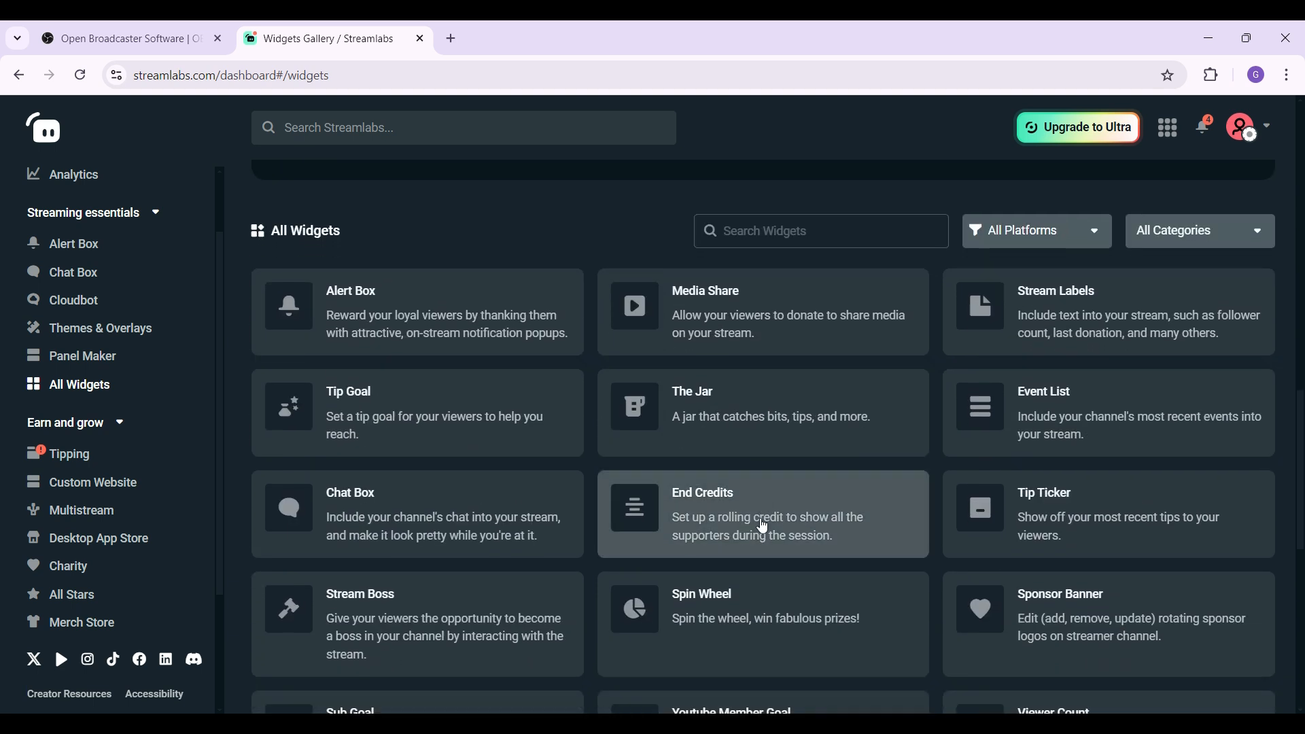
{"action": "scroll", "scroll_direction": "down", "scroll_amount": 3}
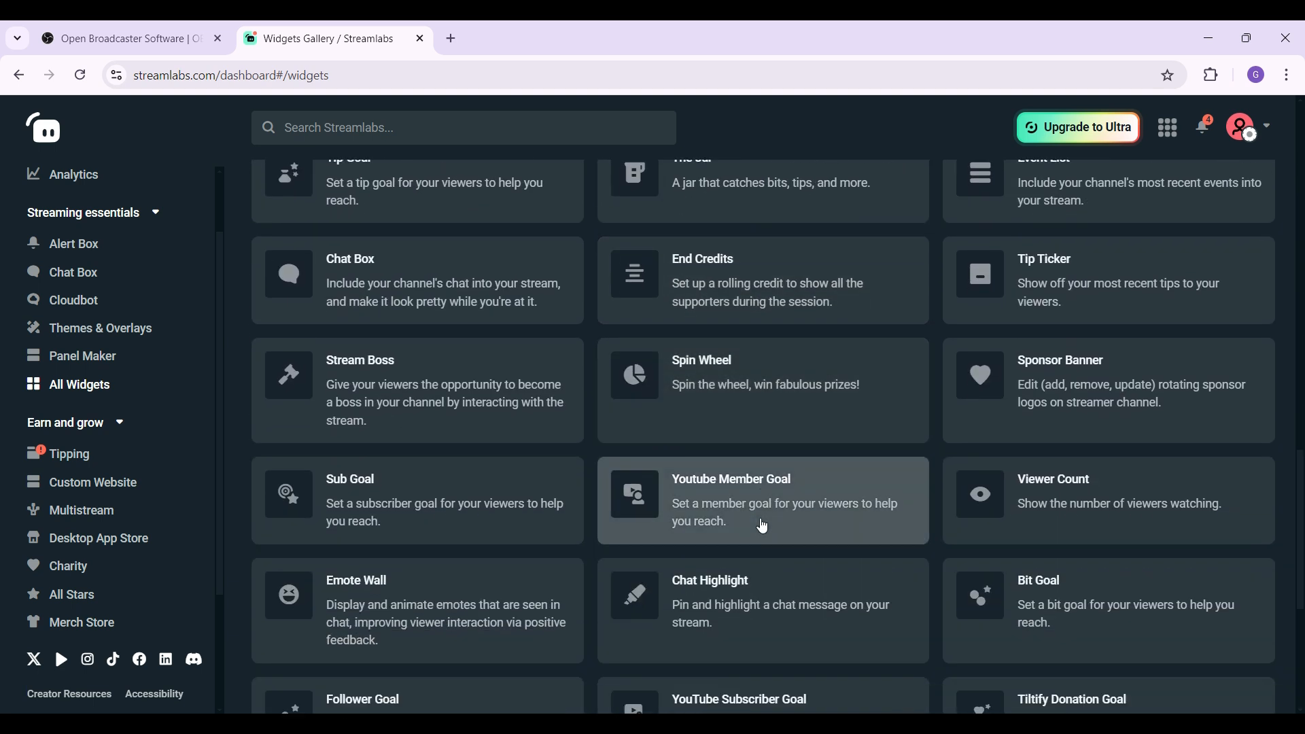
{"action": "mouse_move", "coordinate": [407, 519]}
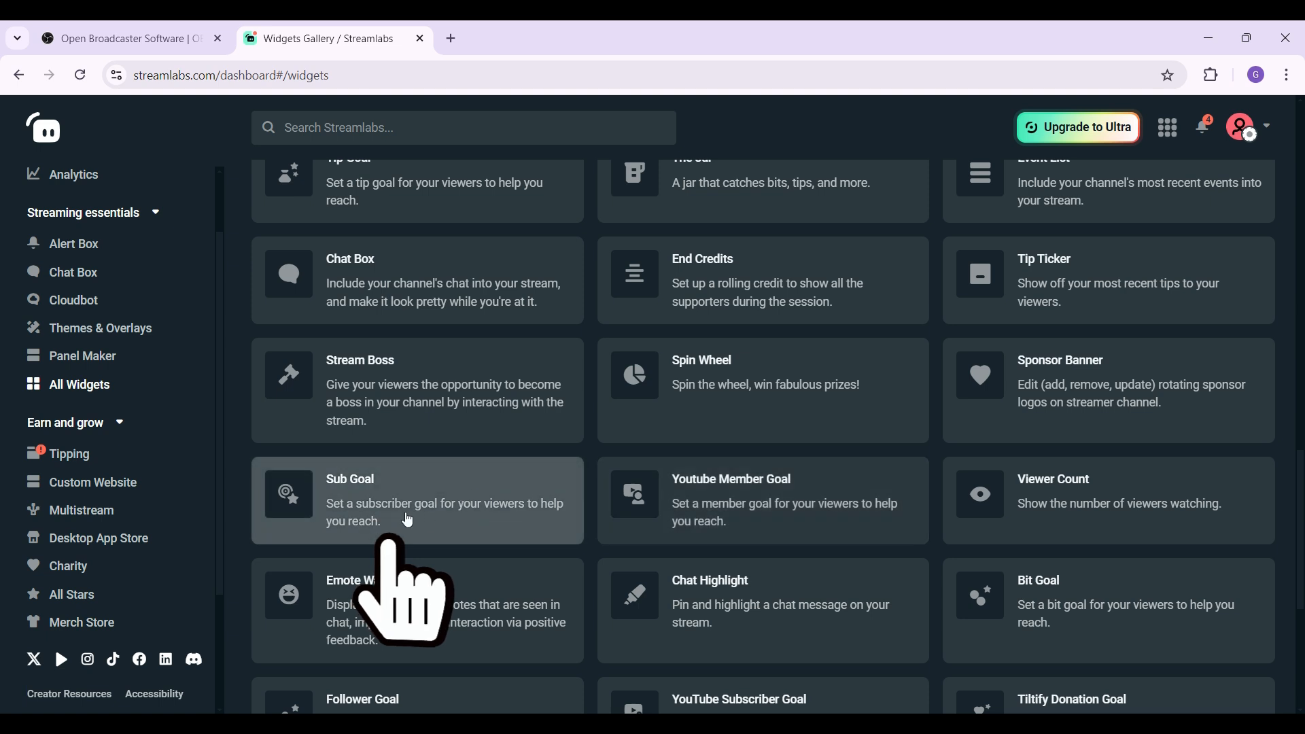
{"action": "mouse_move", "coordinate": [407, 519]}
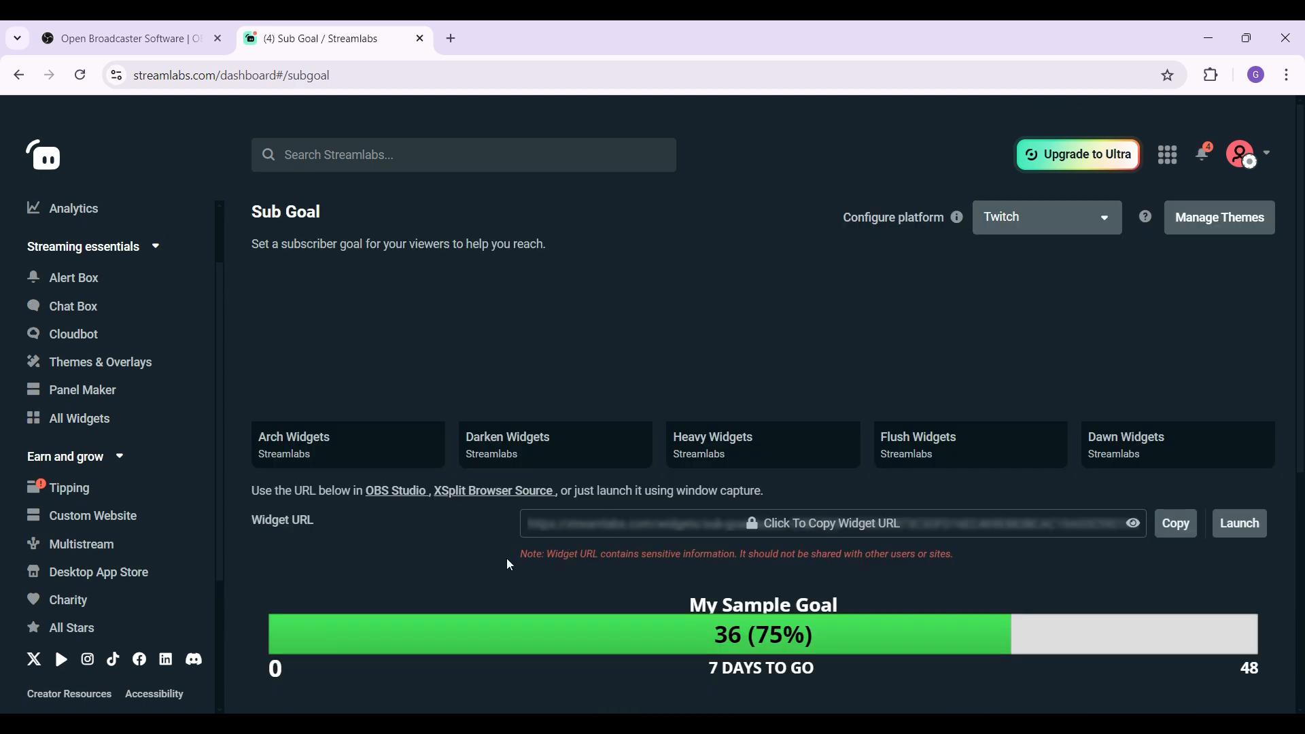
Start the '2025 Goal' sub points goal: 100 from 0, ending 12/12/2025.
{"action": "scroll", "scroll_direction": "down", "scroll_amount": 3}
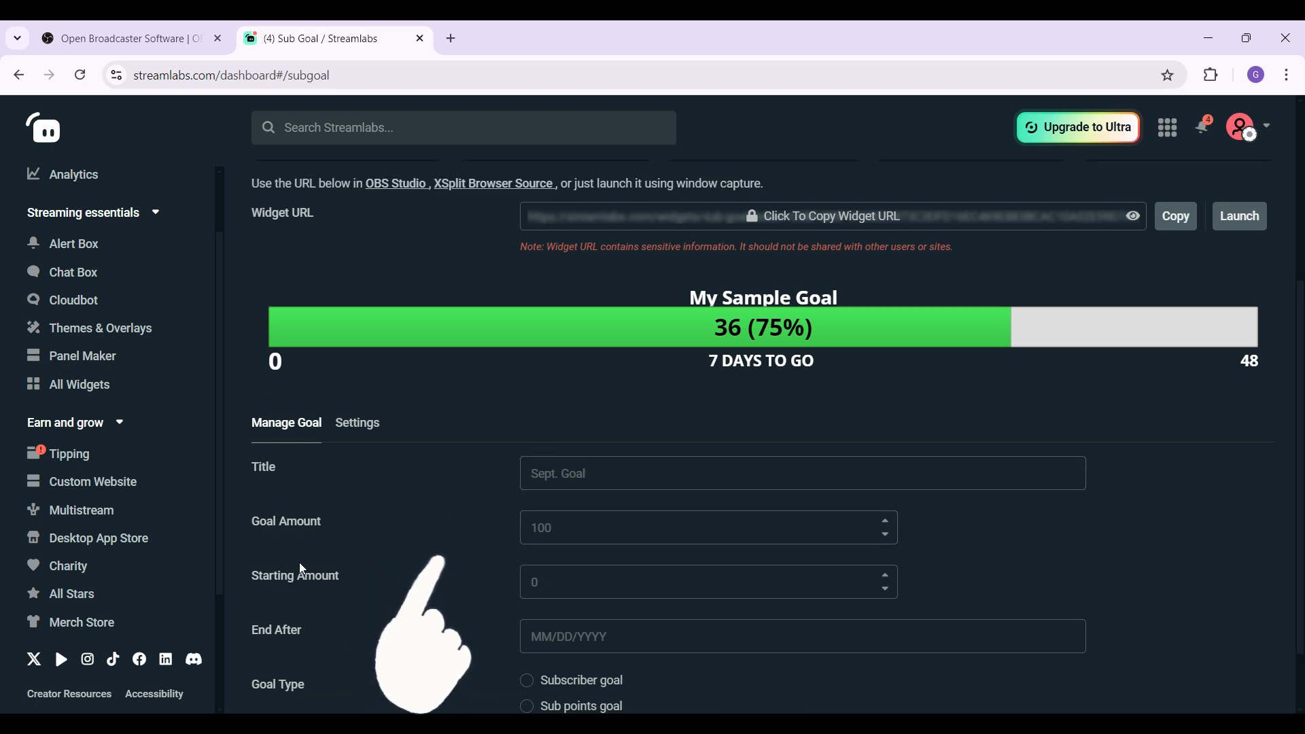
{"action": "scroll", "scroll_direction": "down", "scroll_amount": 3}
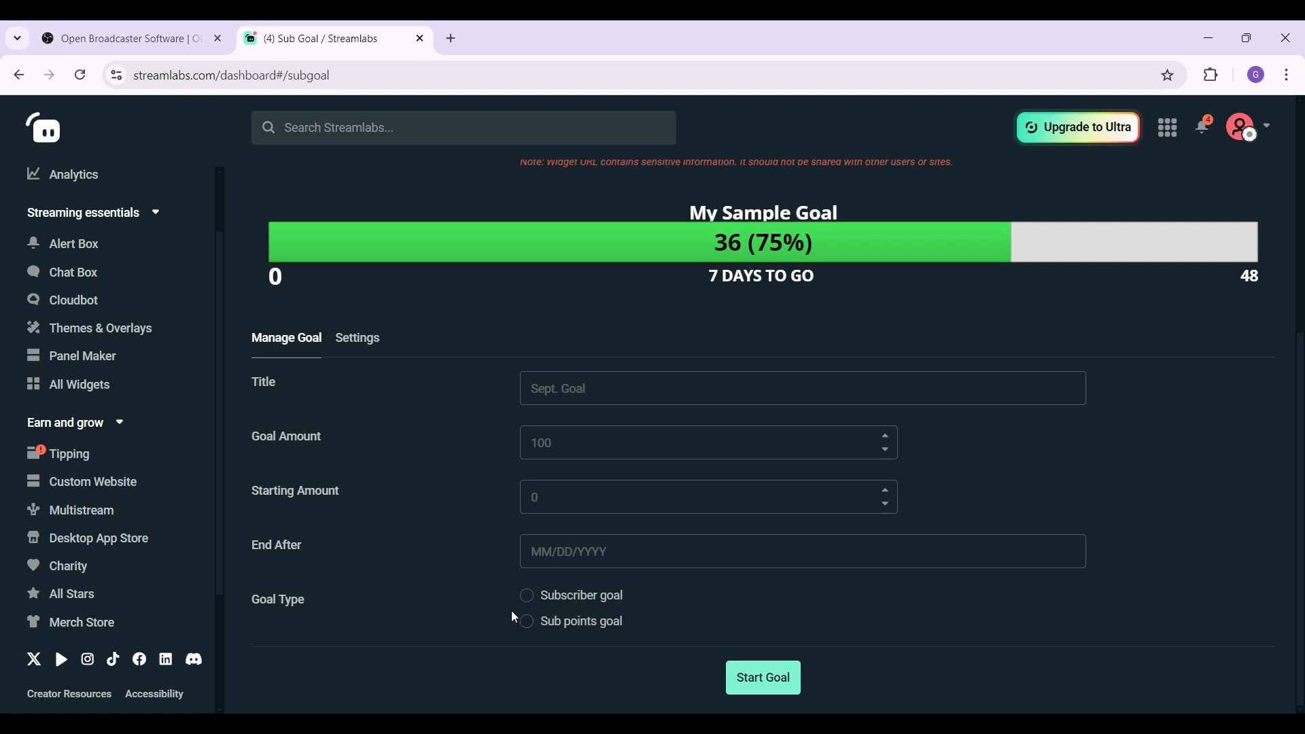
{"action": "mouse_move", "coordinate": [537, 633]}
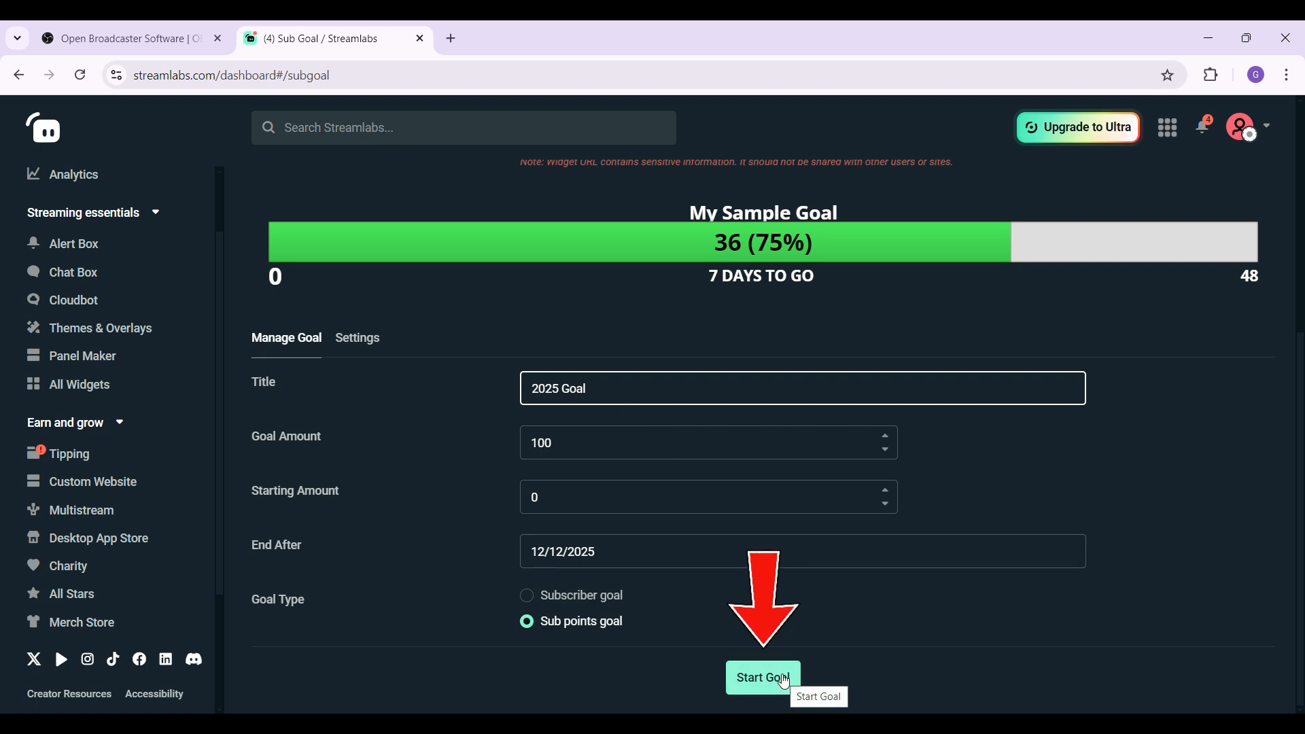
{"action": "left_click", "coordinate": [760, 677]}
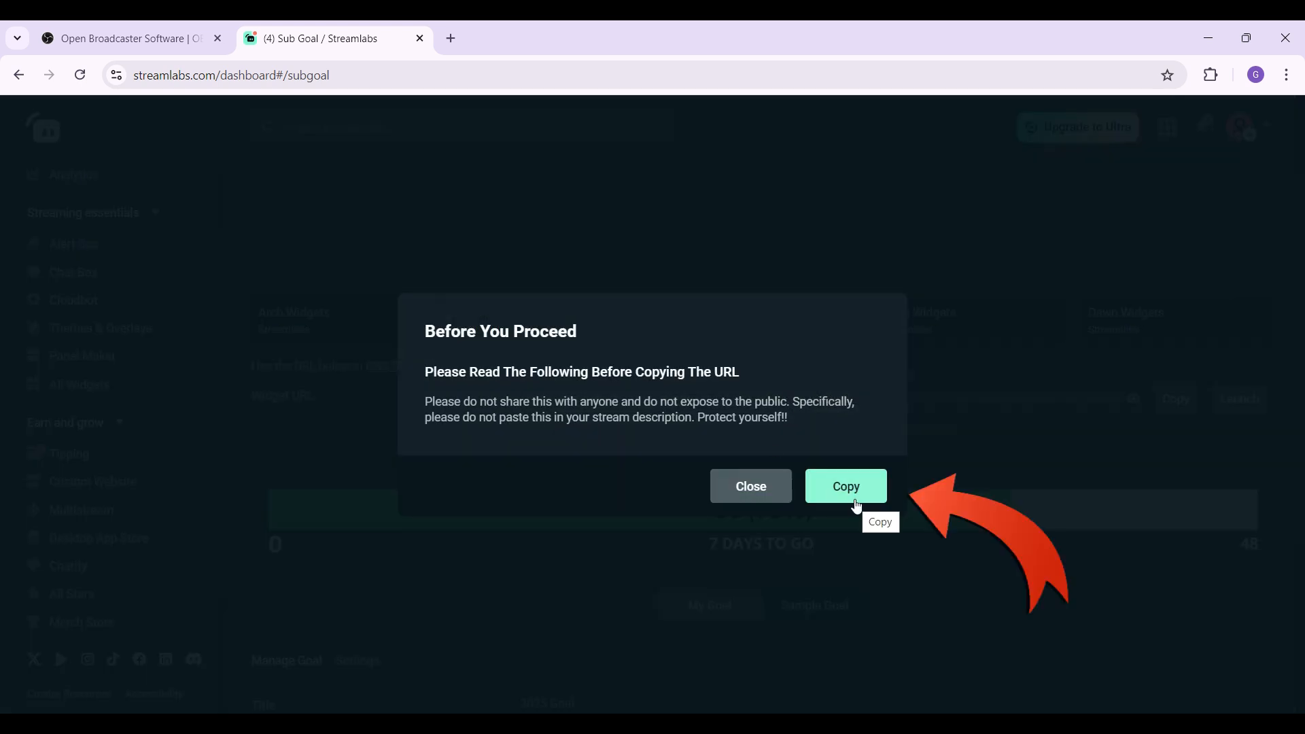
Copy the sub goal widget URL past the Before You Proceed warning.
{"action": "left_click", "coordinate": [844, 486]}
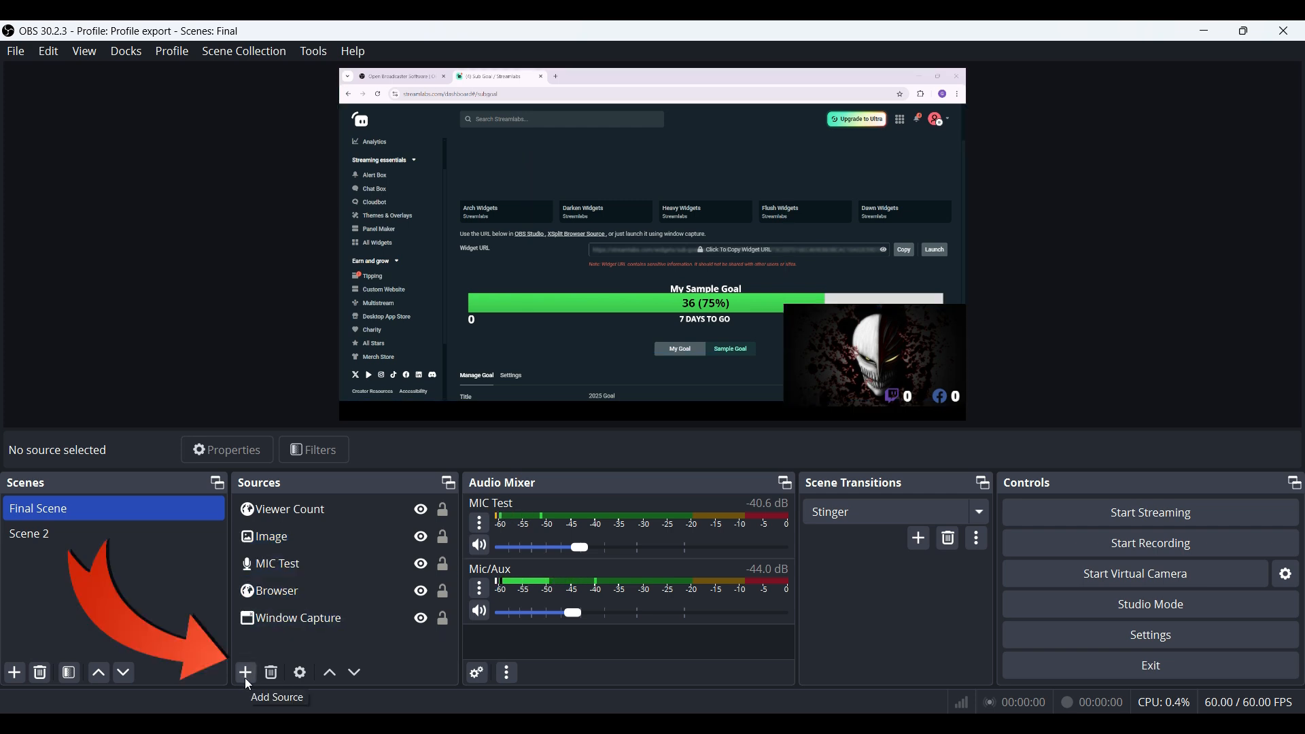
Add a new Browser source named 'Sub goal' to the Final Scene.
{"action": "left_click", "coordinate": [245, 672]}
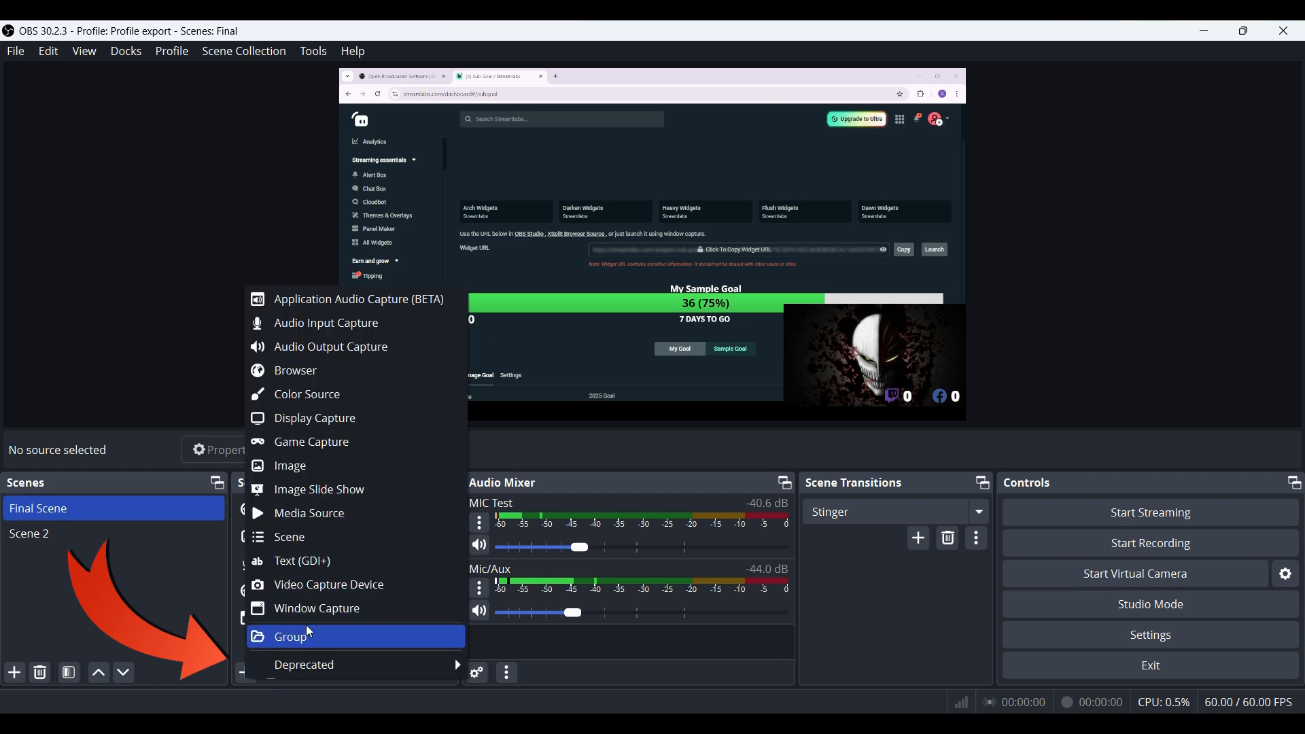
{"action": "mouse_move", "coordinate": [326, 369]}
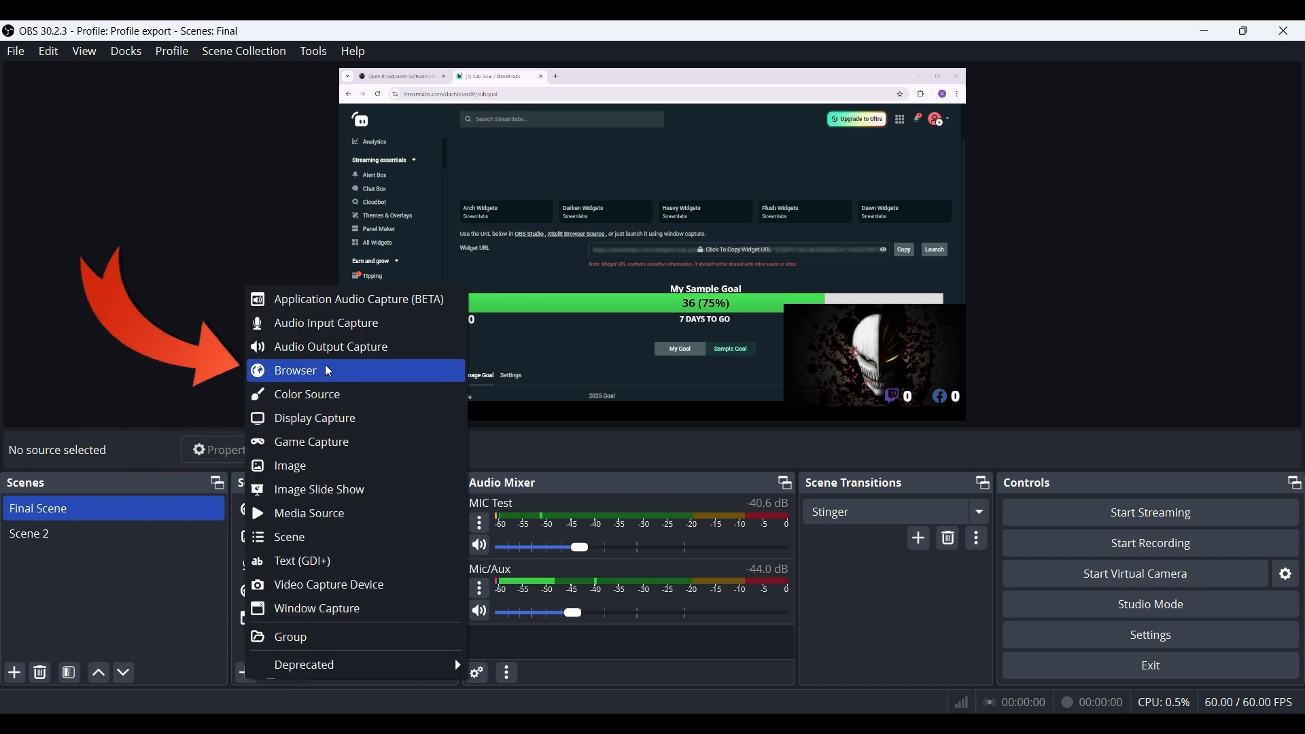
{"action": "left_click", "coordinate": [296, 371]}
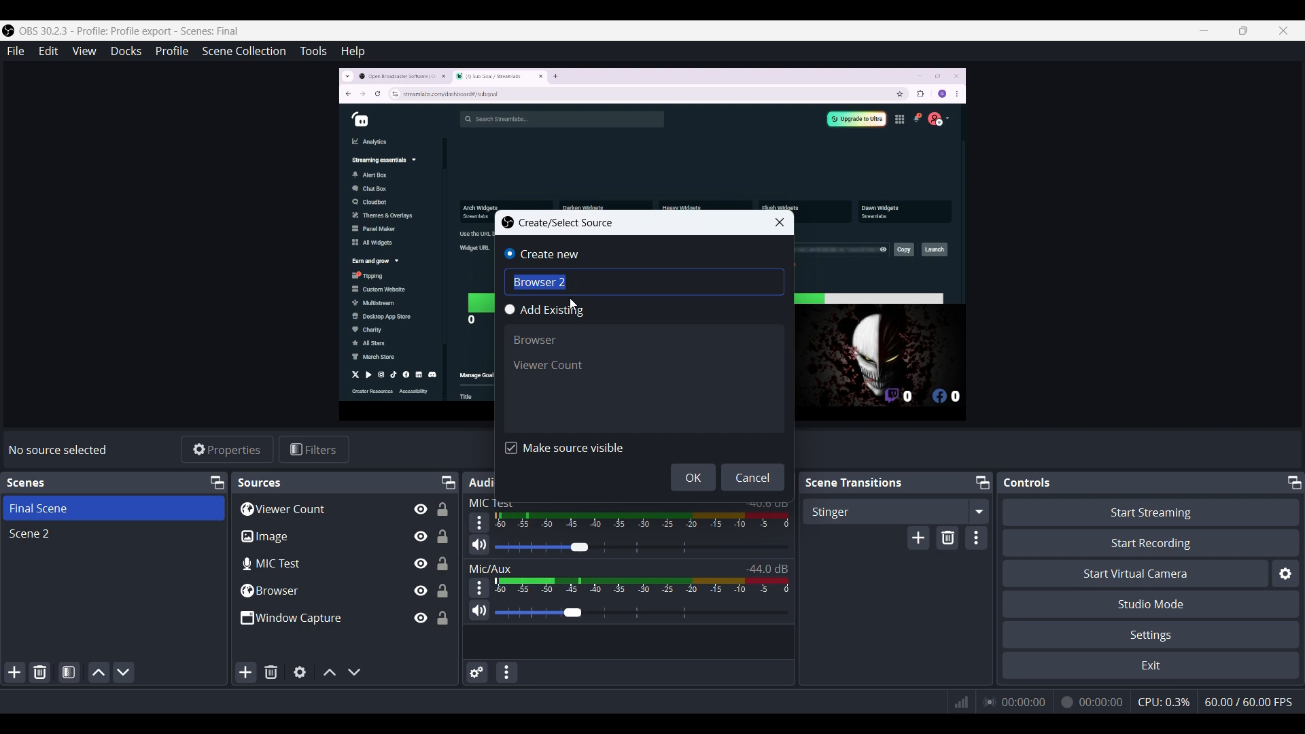
{"action": "type", "text": "Sub goal"}
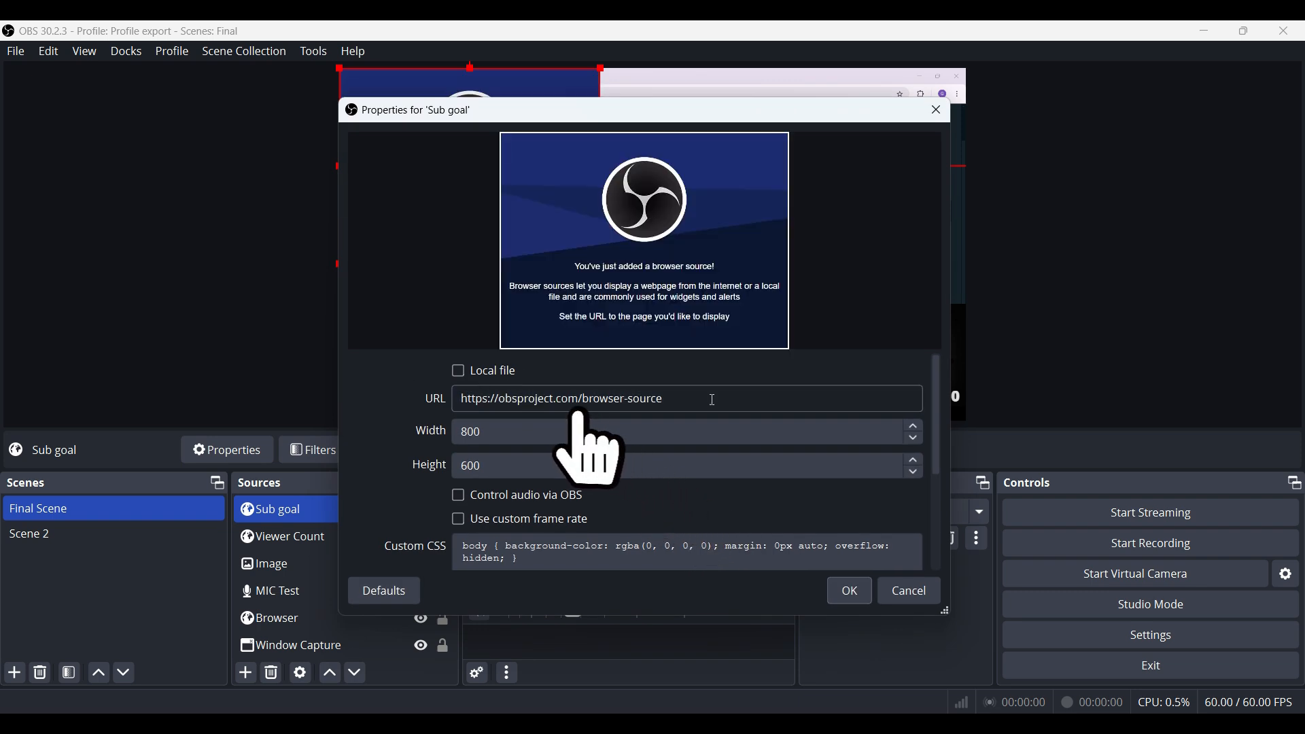
Edit the Sub goal source's URL field, review its settings and confirm.
{"action": "left_click", "coordinate": [686, 398]}
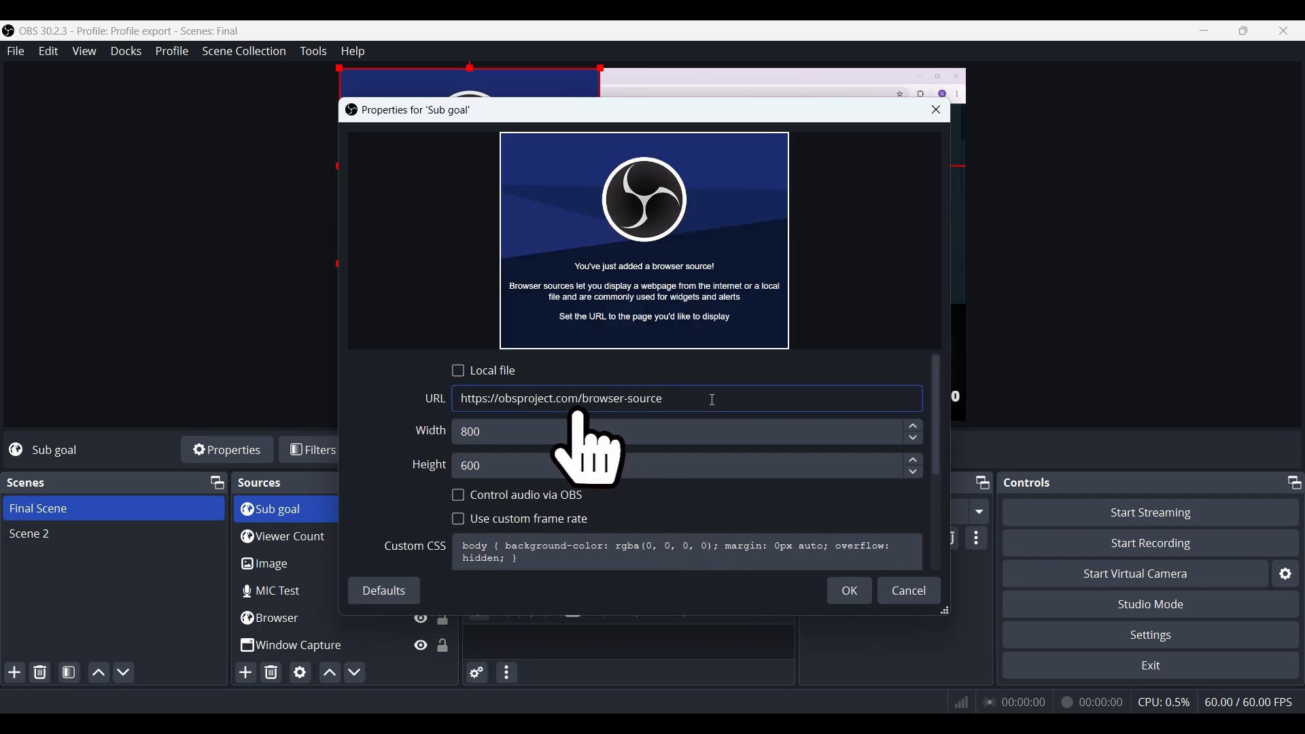
{"action": "scroll", "scroll_direction": "down", "scroll_amount": 3}
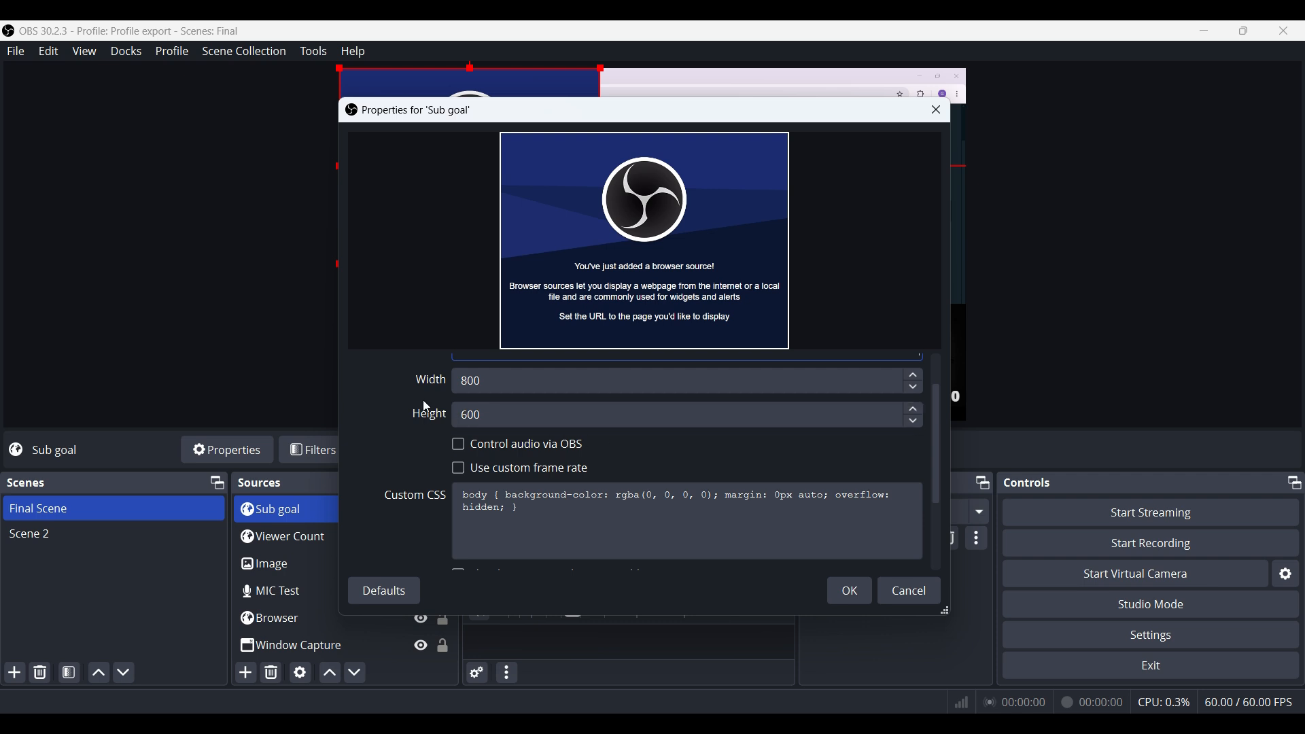
{"action": "scroll", "scroll_direction": "down", "scroll_amount": 3}
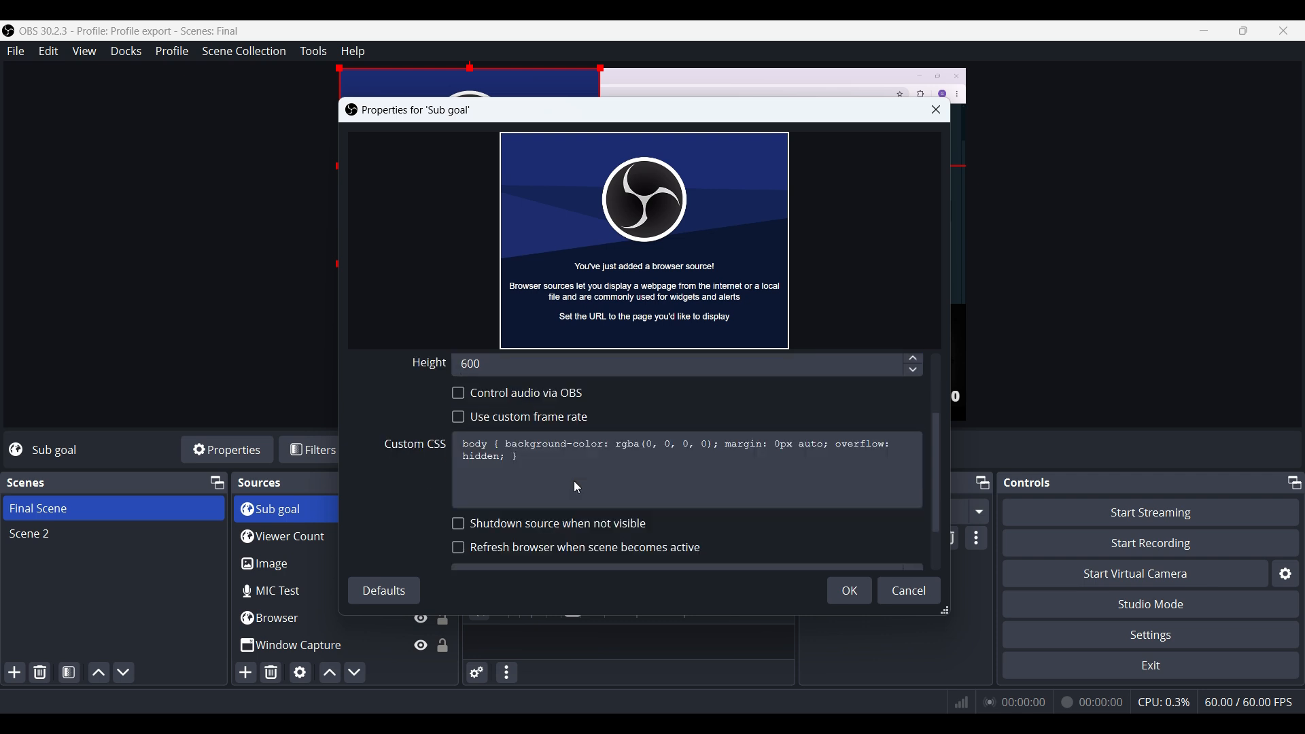
{"action": "scroll", "scroll_direction": "down", "scroll_amount": 3}
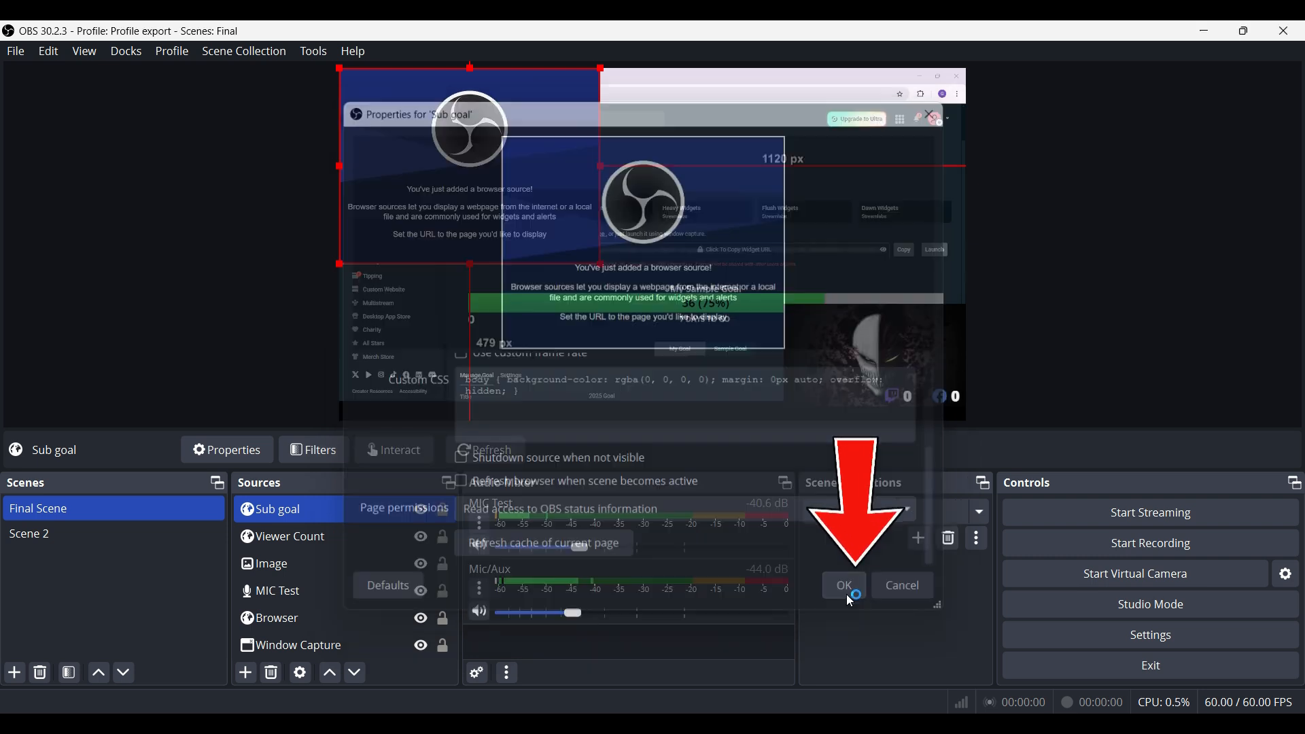
{"action": "left_click", "coordinate": [843, 585]}
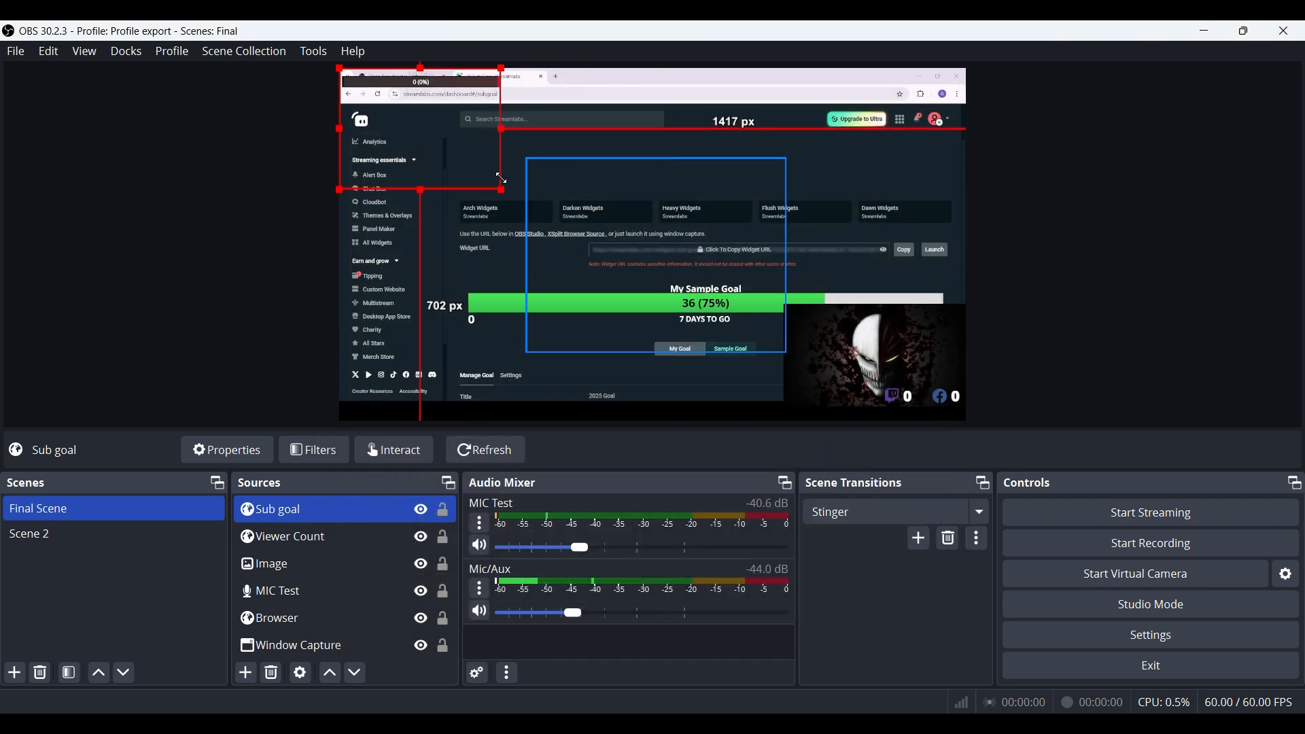